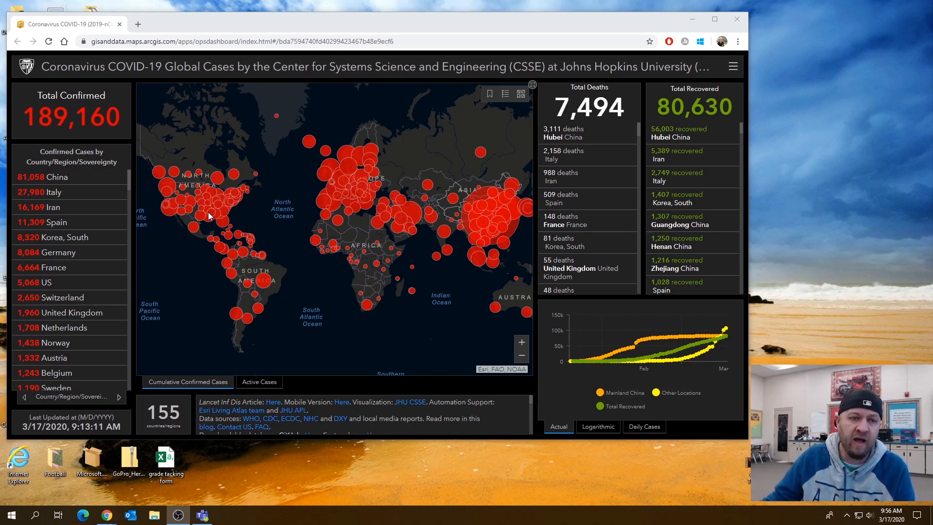
mouse_move(259, 173)
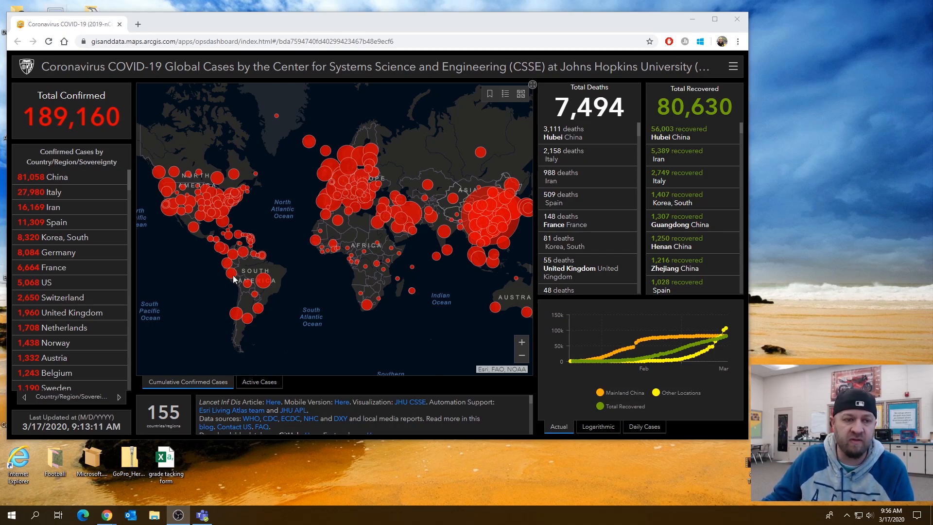
Step: Open the Windows Start menu to search for iSpring Free Cam 8
click(34, 515)
text(ispr)
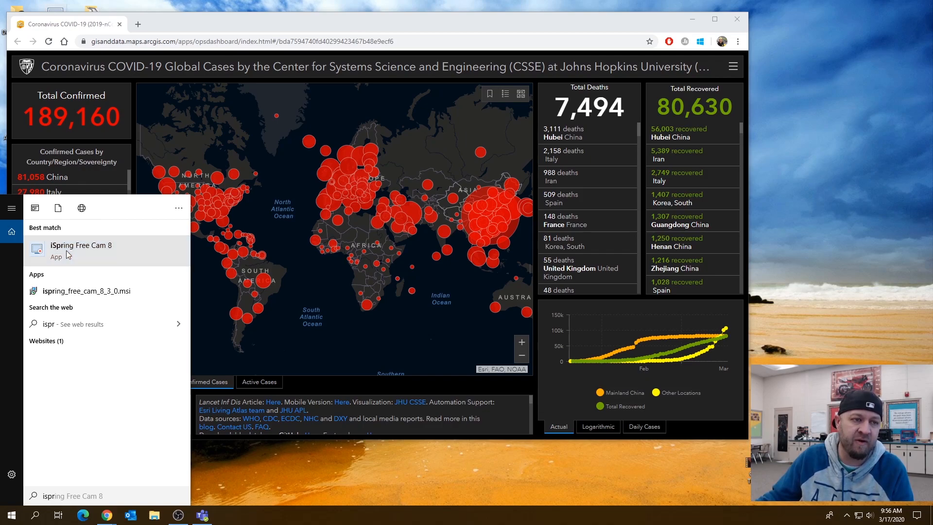
Step: Launch iSpring Free Cam 8 from the Start menu's best match result
click(80, 245)
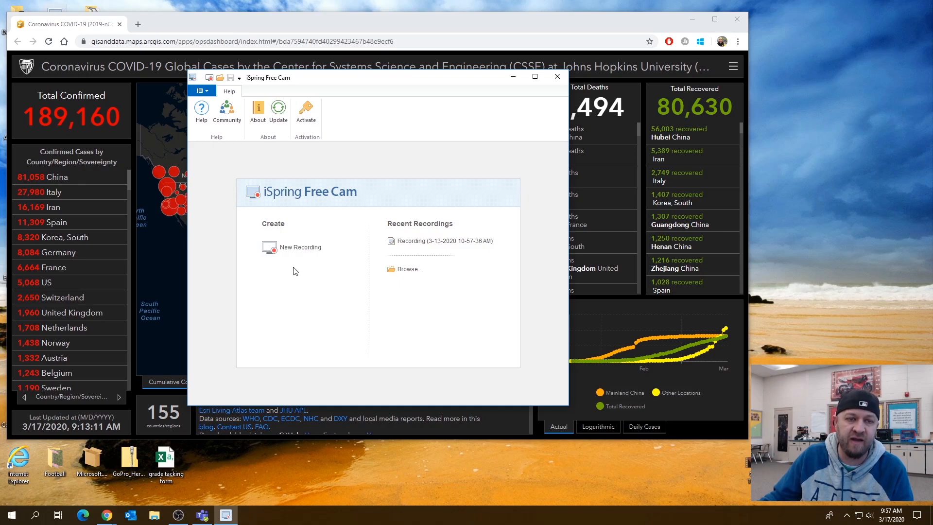
click(301, 247)
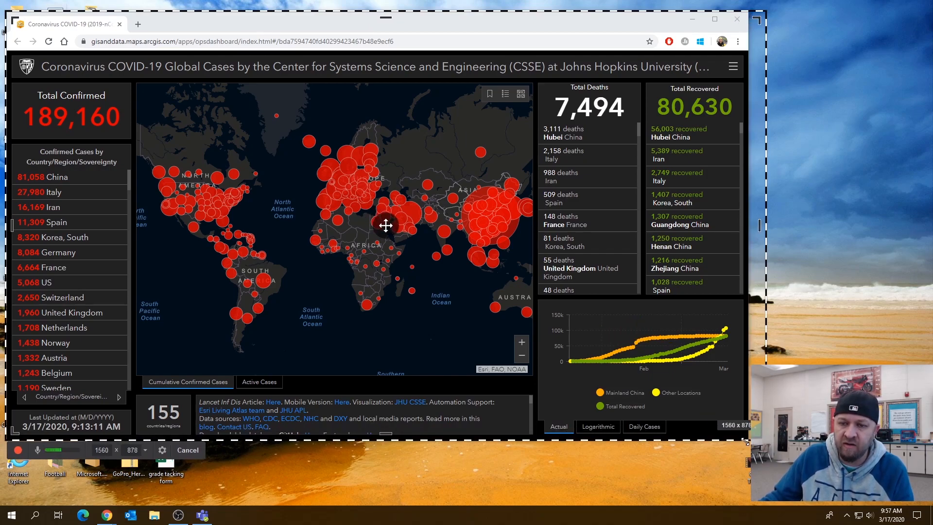
Step: Resize the capture frame edges to 1530 × 860 around the dashboard window
drag(744, 441, 739, 431)
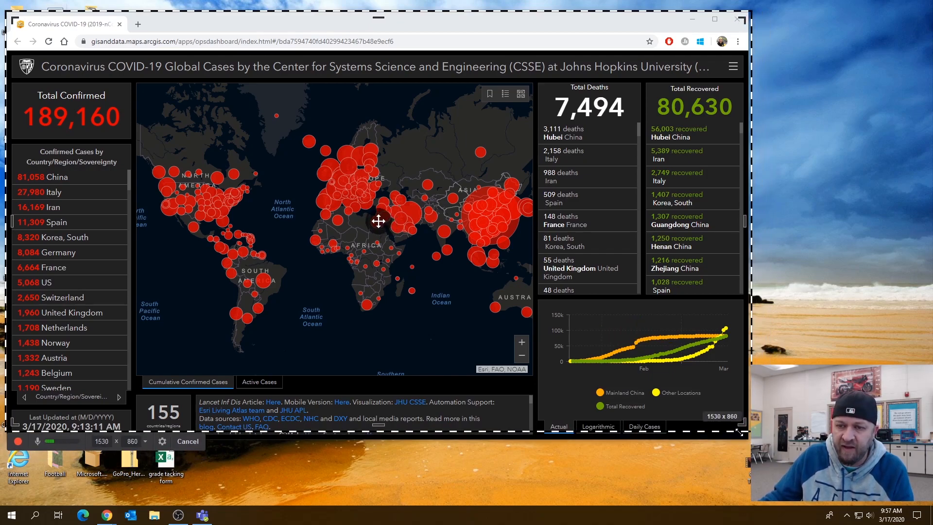
drag(738, 432, 753, 440)
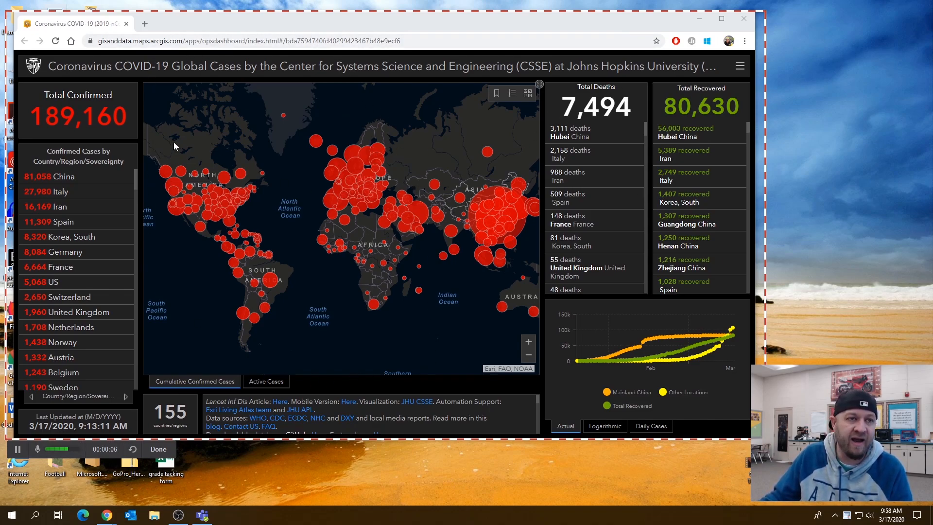
mouse_move(190, 115)
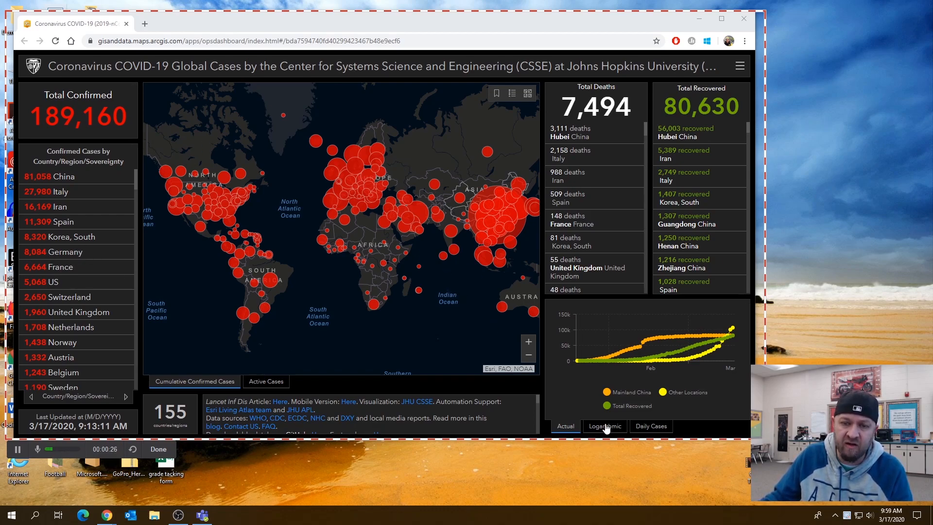
mouse_move(652, 348)
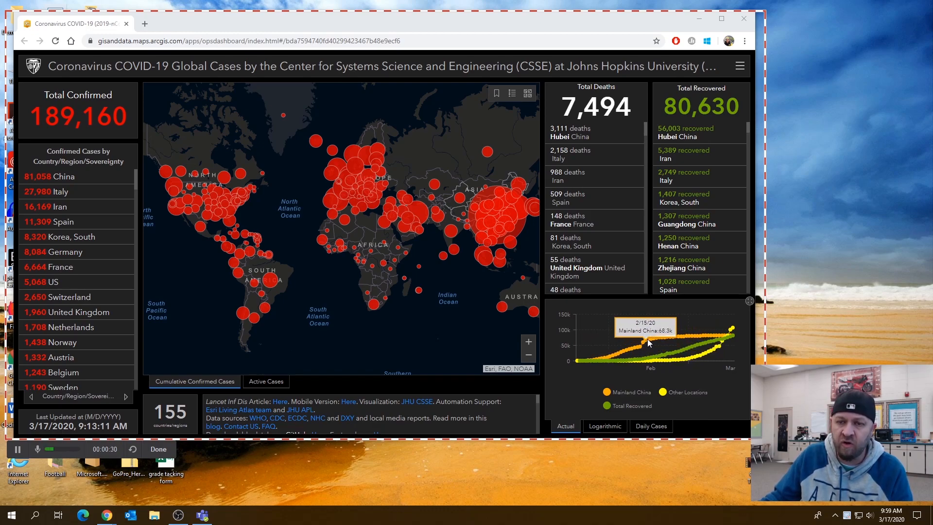
mouse_move(660, 347)
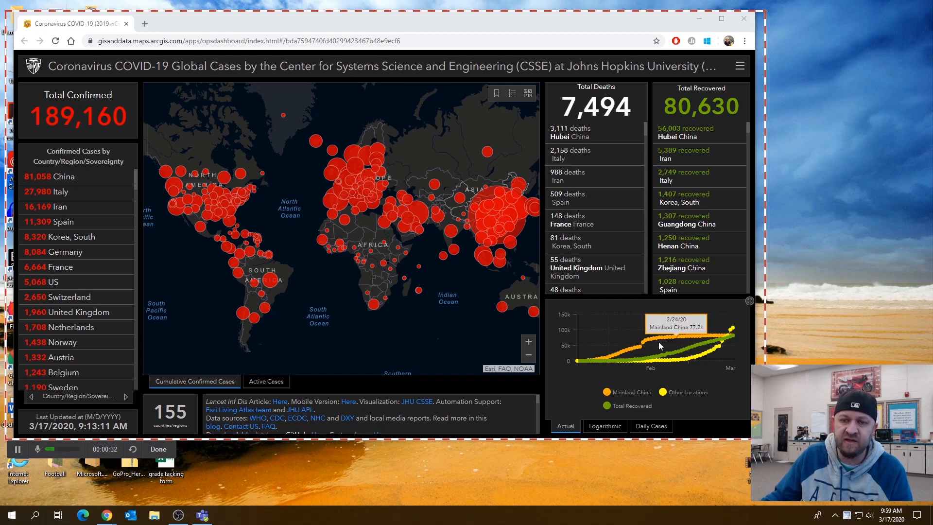
mouse_move(726, 342)
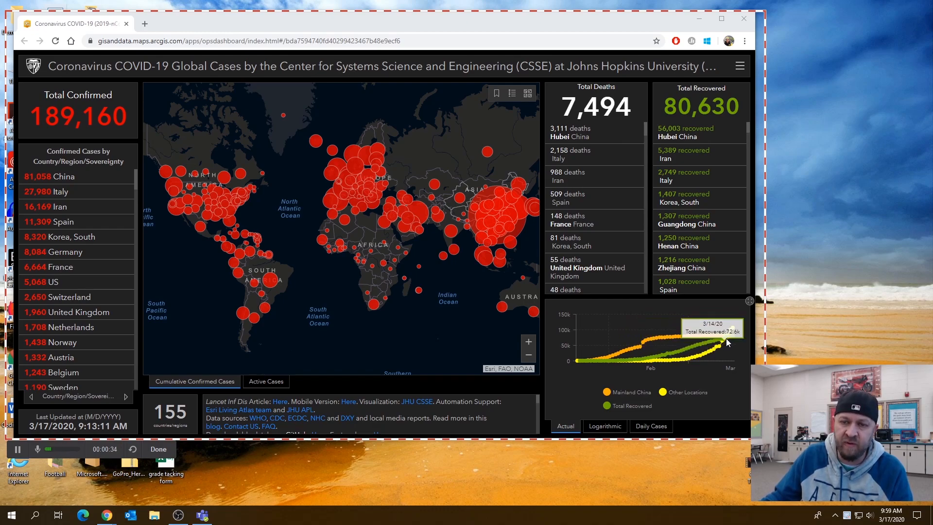
mouse_move(687, 365)
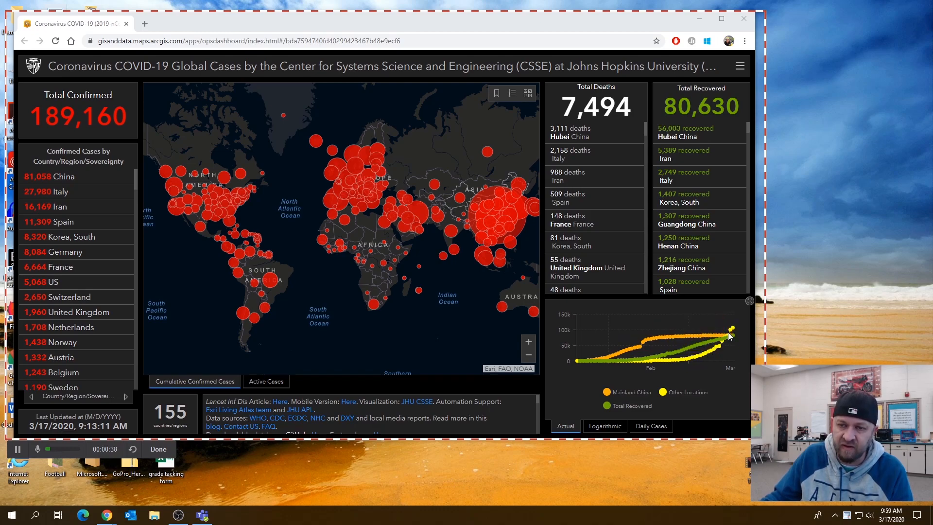
mouse_move(728, 333)
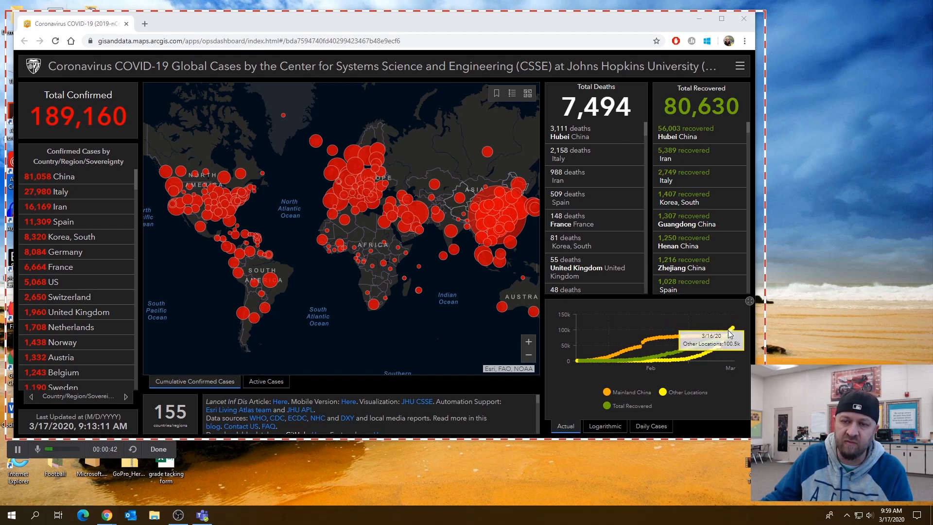
mouse_move(720, 327)
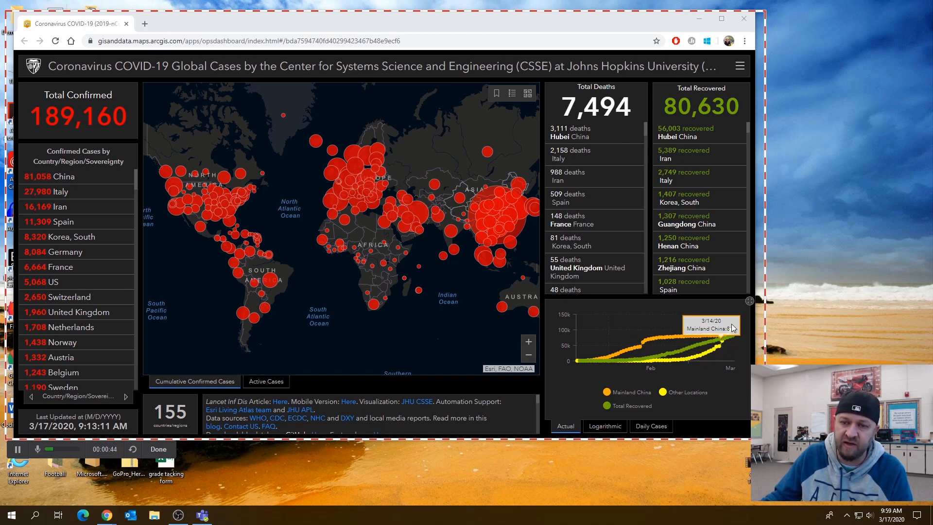
mouse_move(724, 333)
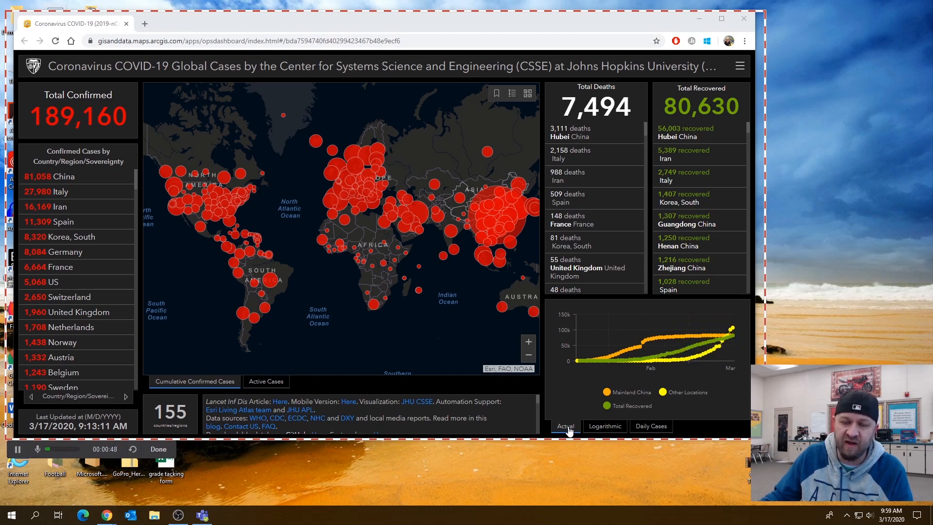
Step: Switch the dashboard case chart to Logarithmic view, then back to Actual
click(604, 426)
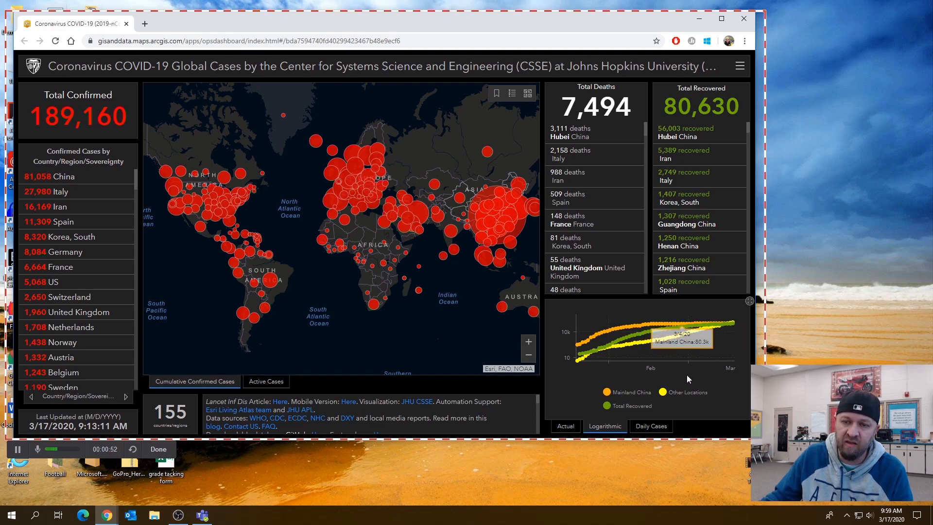
click(650, 426)
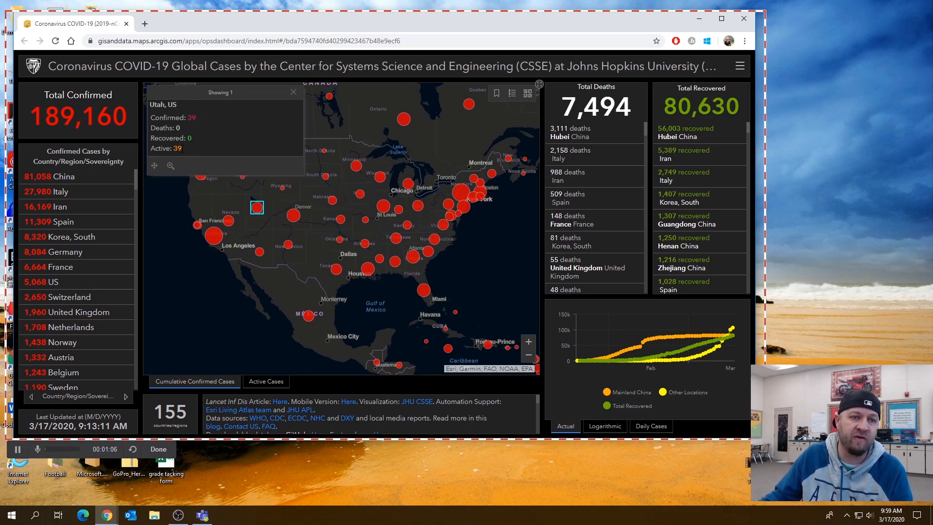
mouse_move(244, 226)
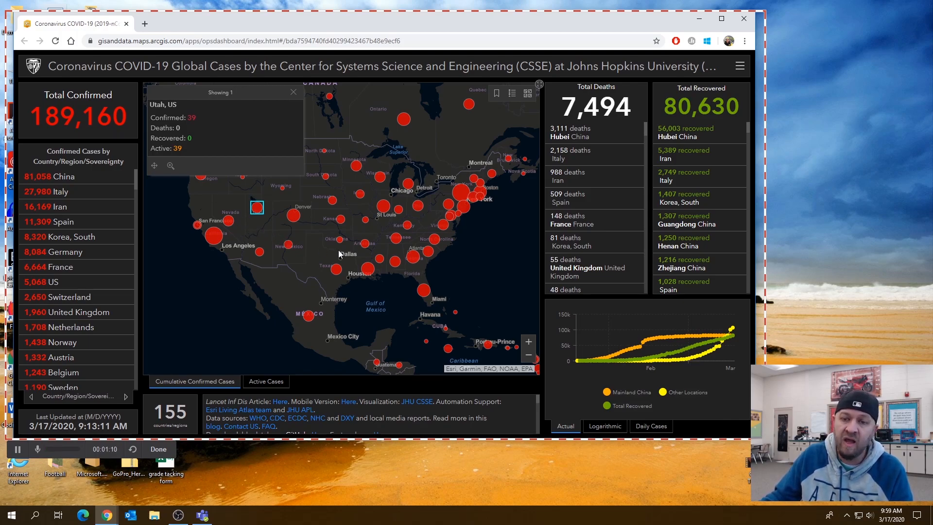
mouse_move(315, 244)
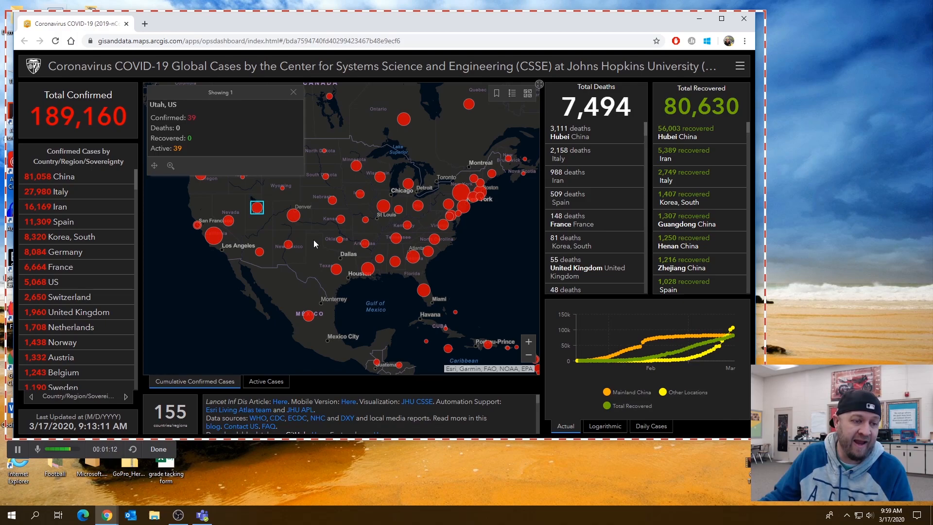
mouse_move(341, 243)
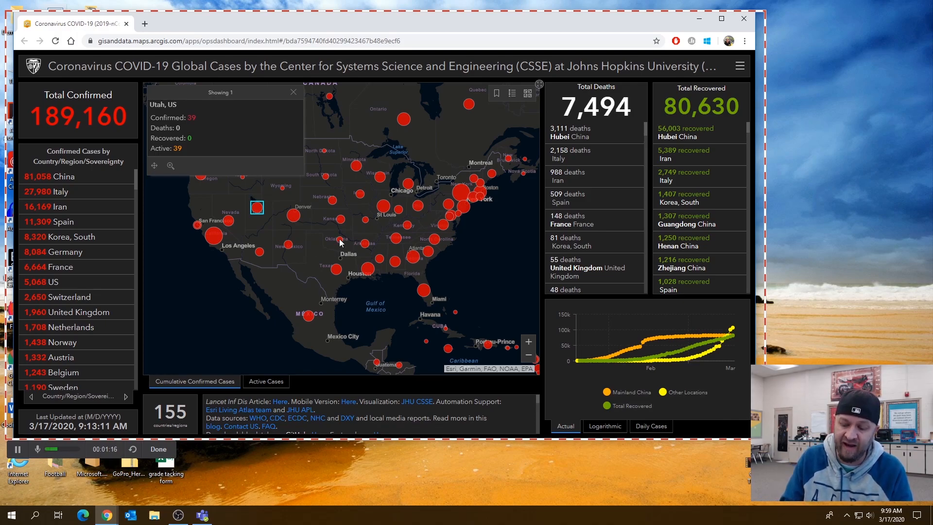
mouse_move(412, 36)
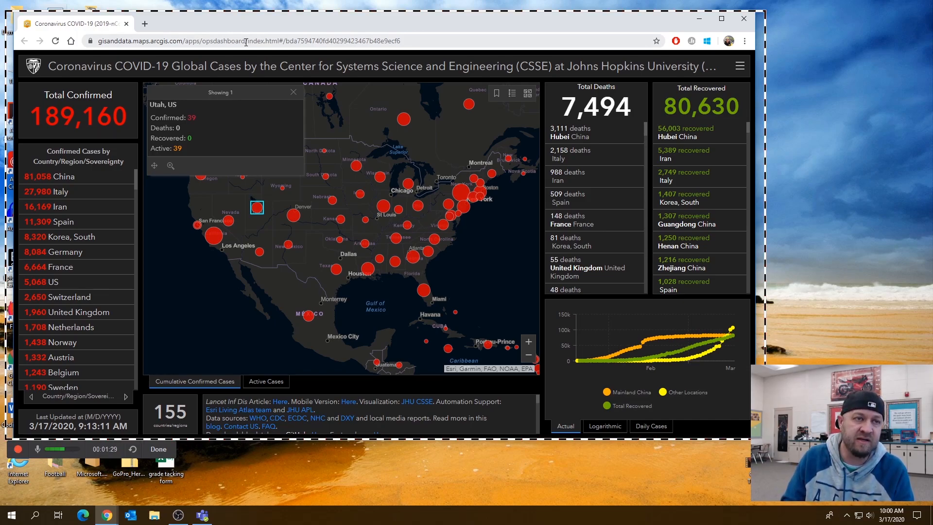
Step: Resume the paused recording from the Free Cam control bar's record button
click(17, 448)
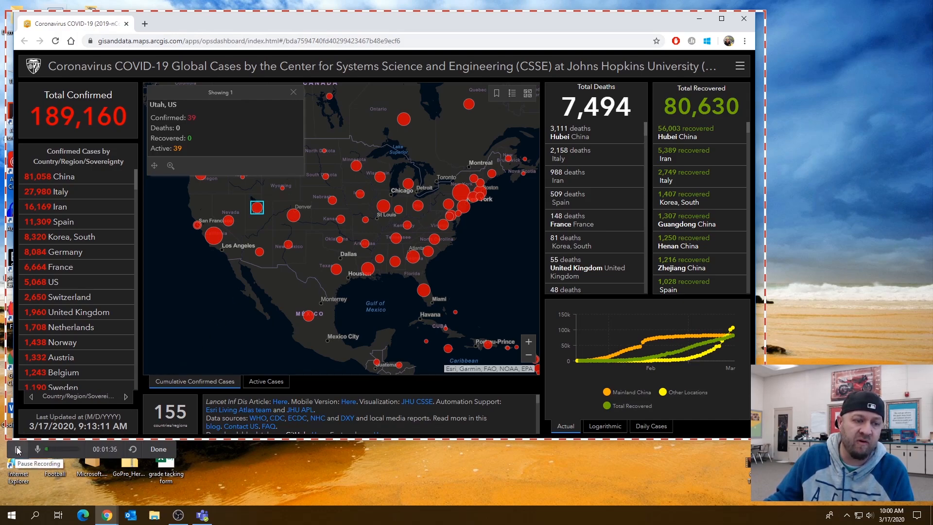
click(18, 448)
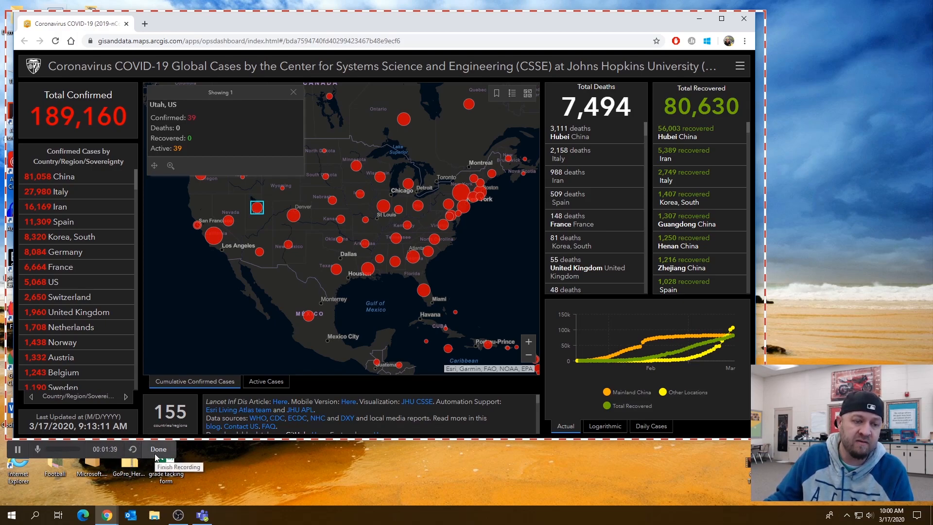
mouse_move(220, 345)
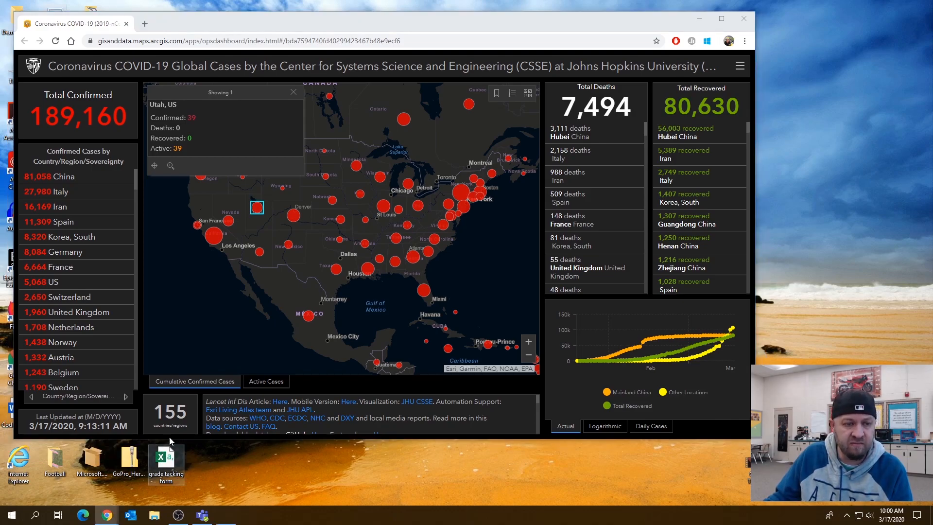
Step: Stop the recording so the captured dashboard clip opens in preview
double_click(165, 461)
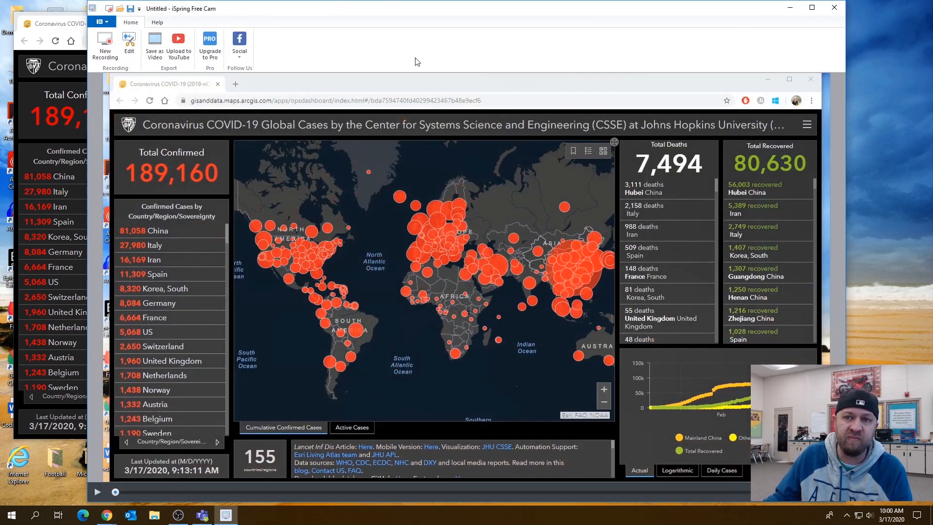
mouse_move(443, 16)
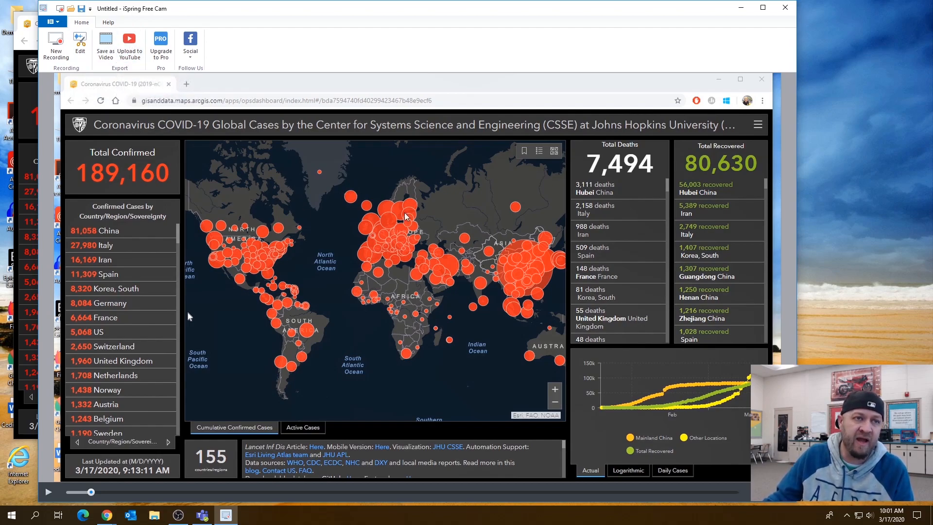
mouse_move(161, 47)
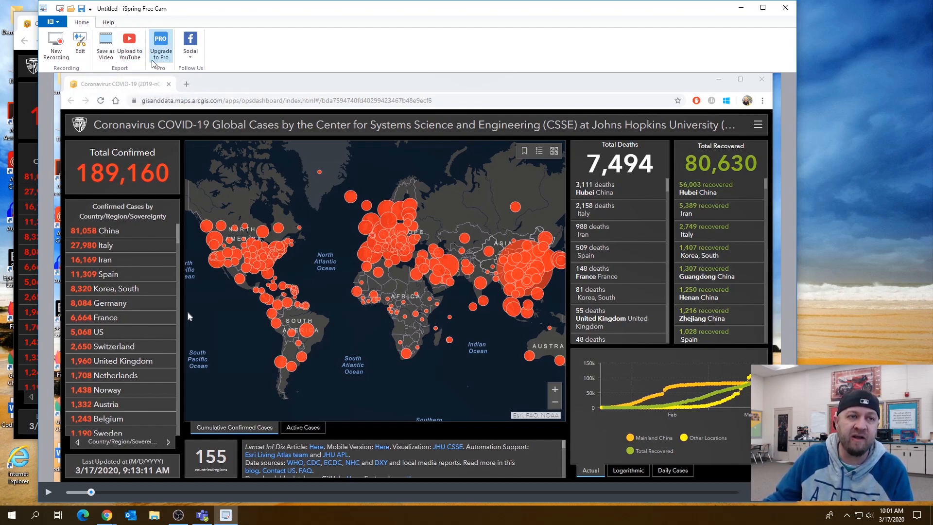
mouse_move(129, 39)
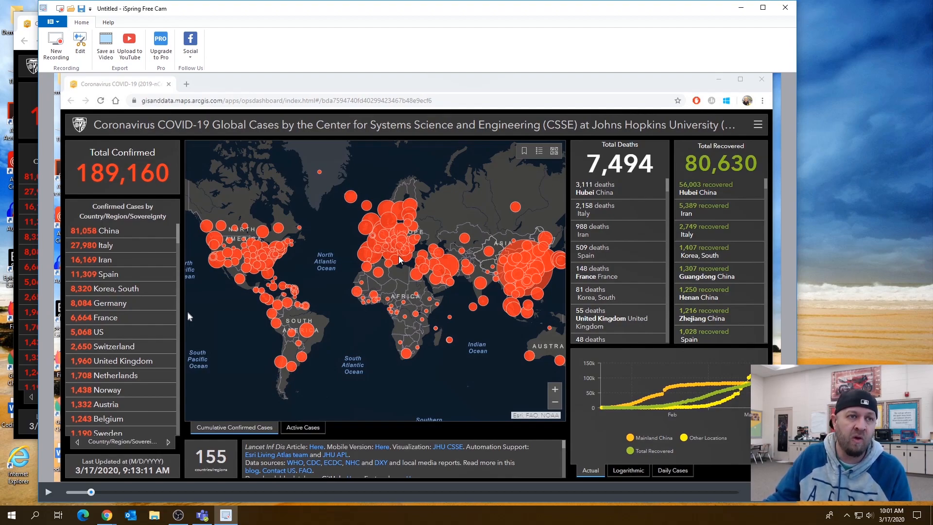
mouse_move(129, 41)
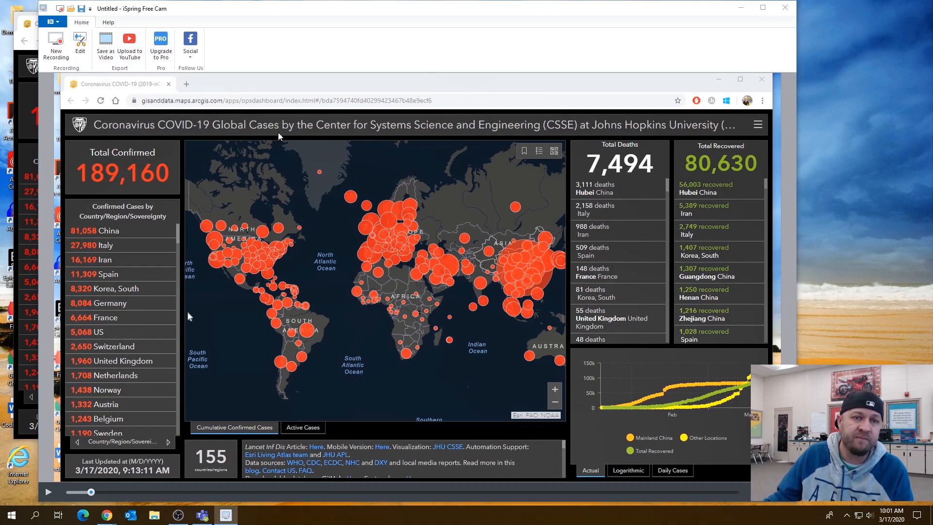
click(106, 49)
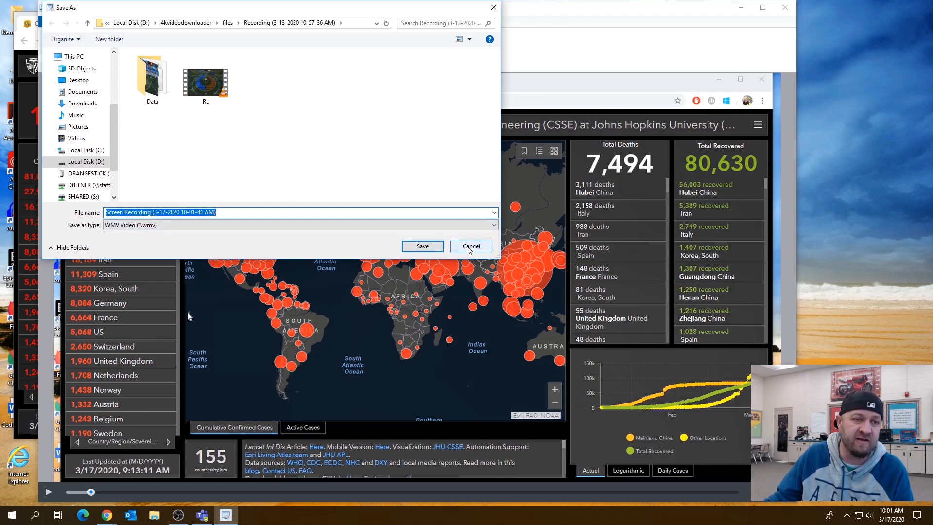
click(470, 246)
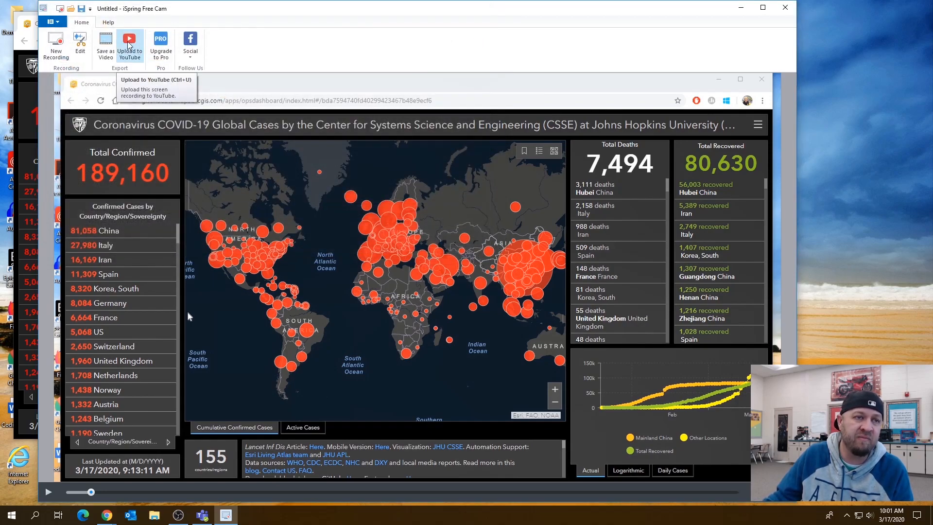
Step: Give the YouTube upload title 'test video', category Education, public permission, then close it
click(130, 45)
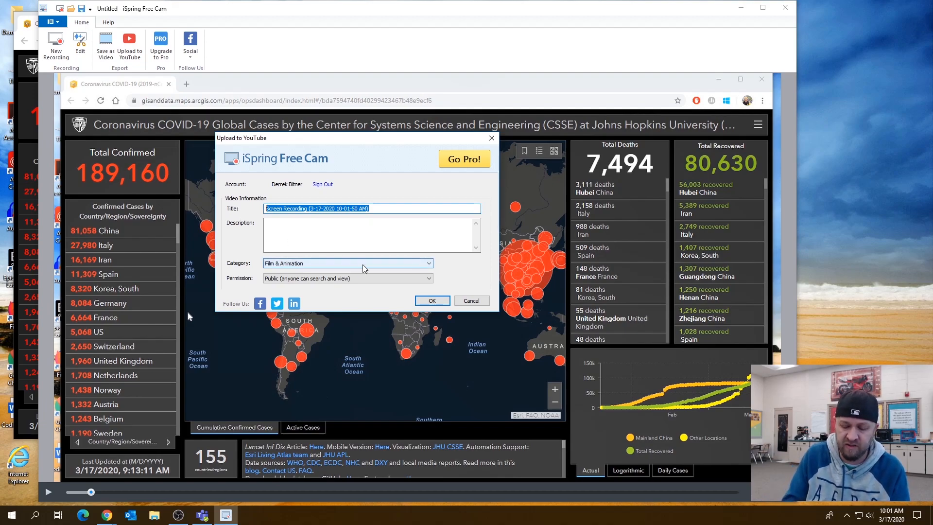
text(test v)
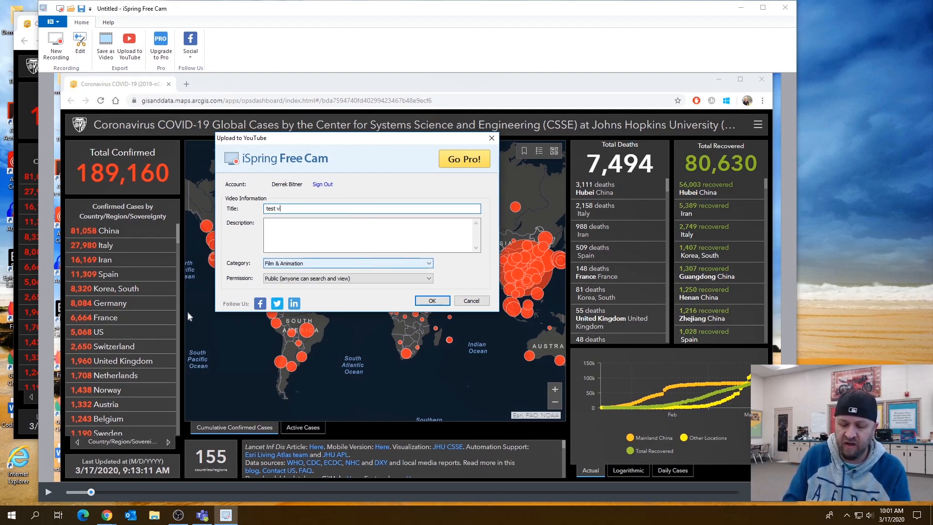
text(ideo)
click(371, 235)
text(hfkdsjfksadj;jfkl;asdjfkl;sdajklfsda)
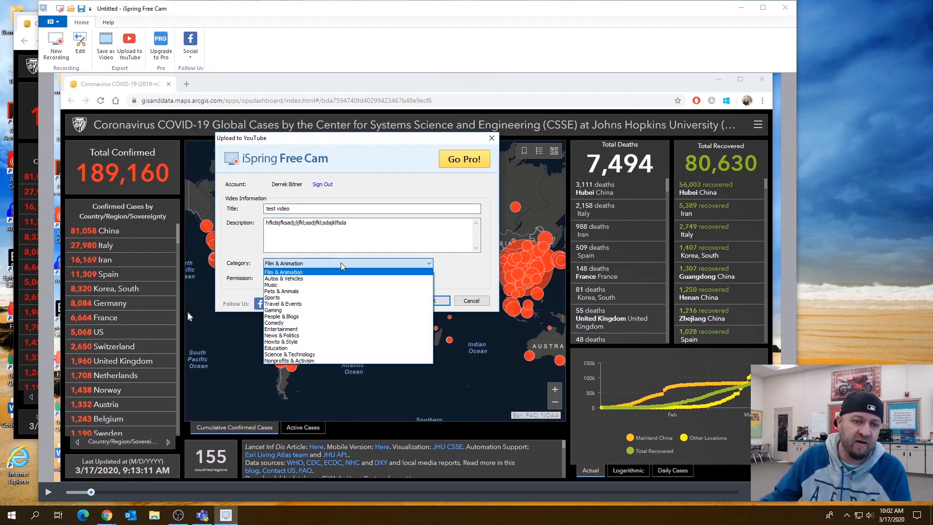
mouse_move(313, 329)
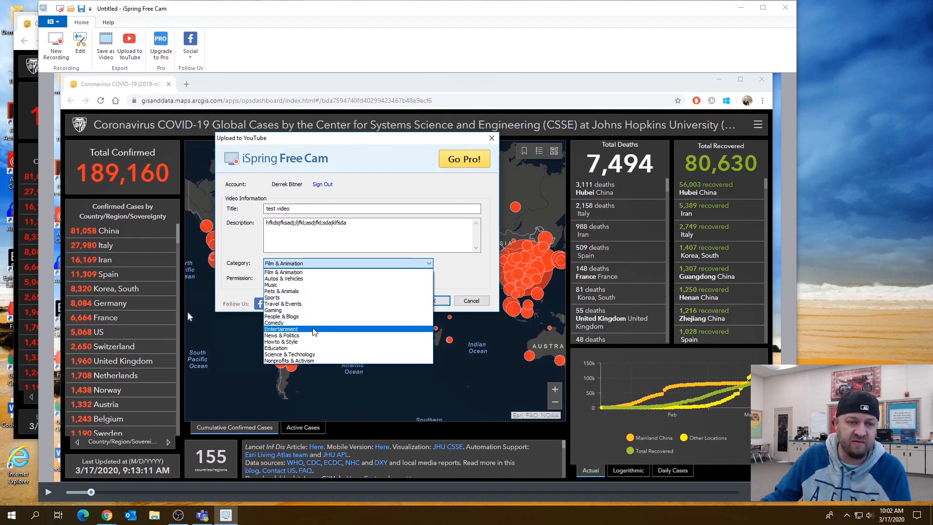
click(276, 348)
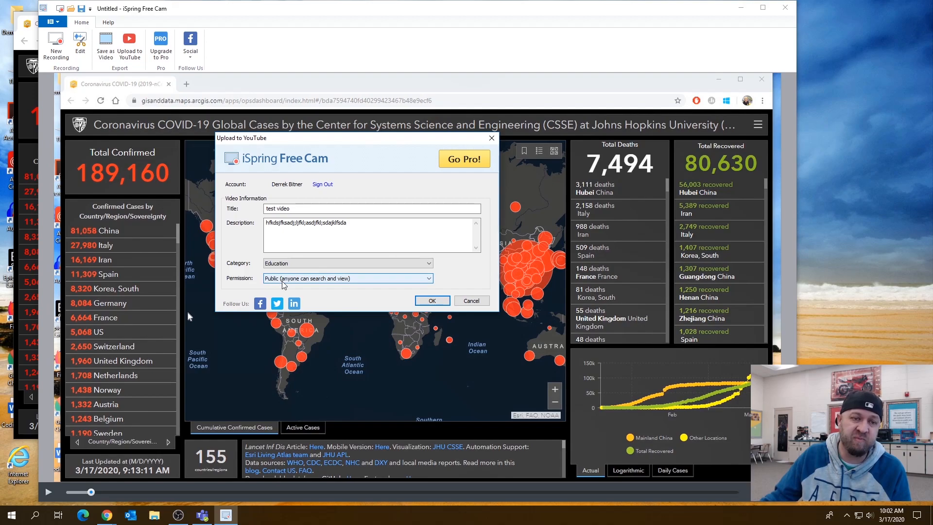
click(347, 278)
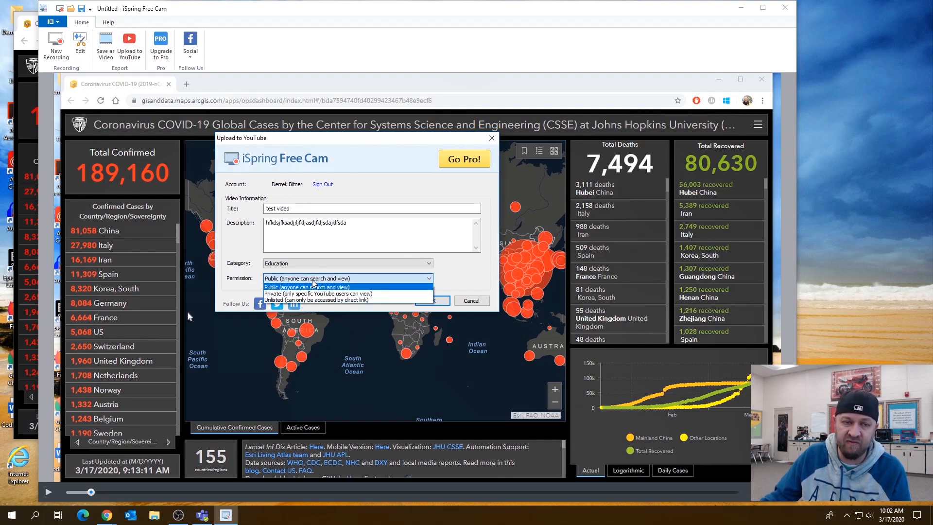
mouse_move(309, 293)
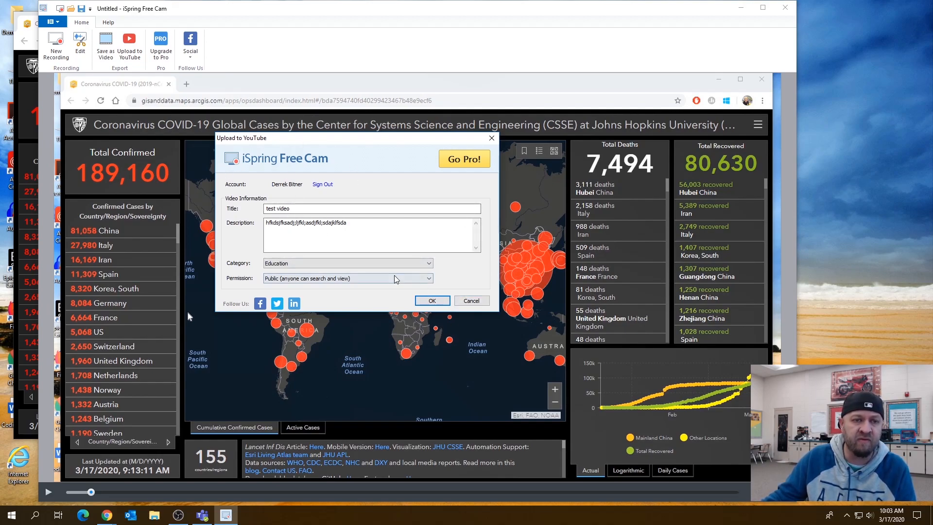
click(471, 300)
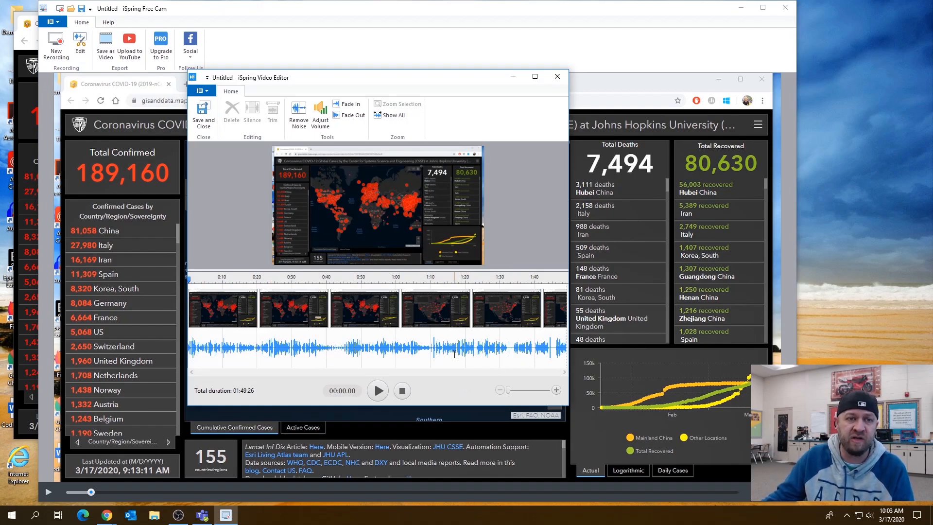
mouse_move(298, 113)
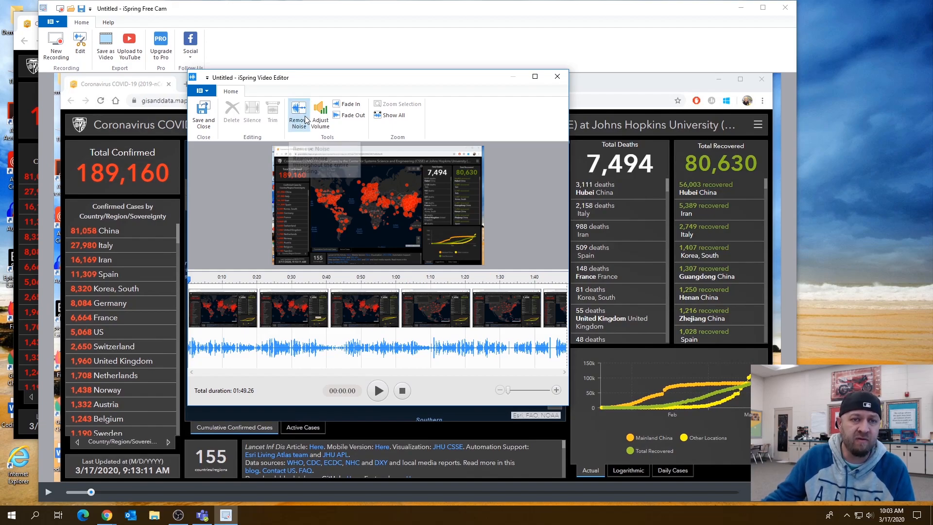
mouse_move(350, 115)
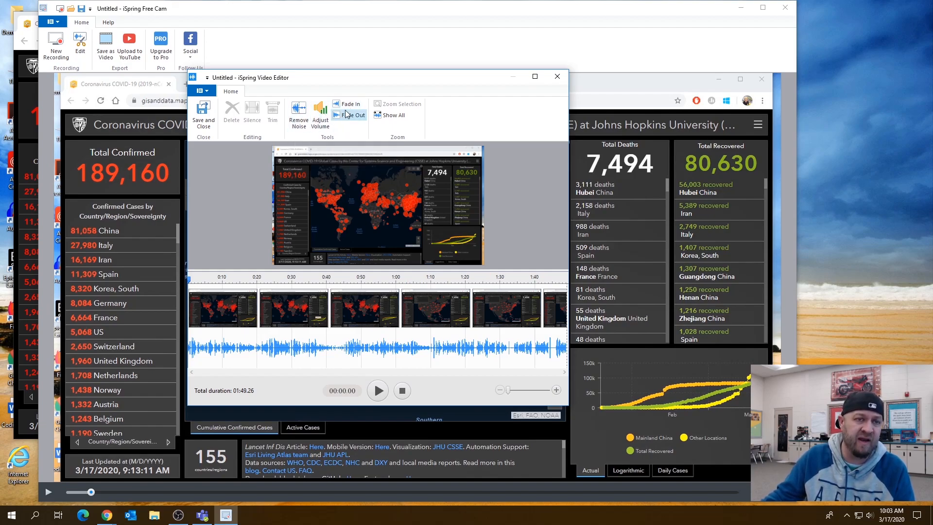
mouse_move(352, 114)
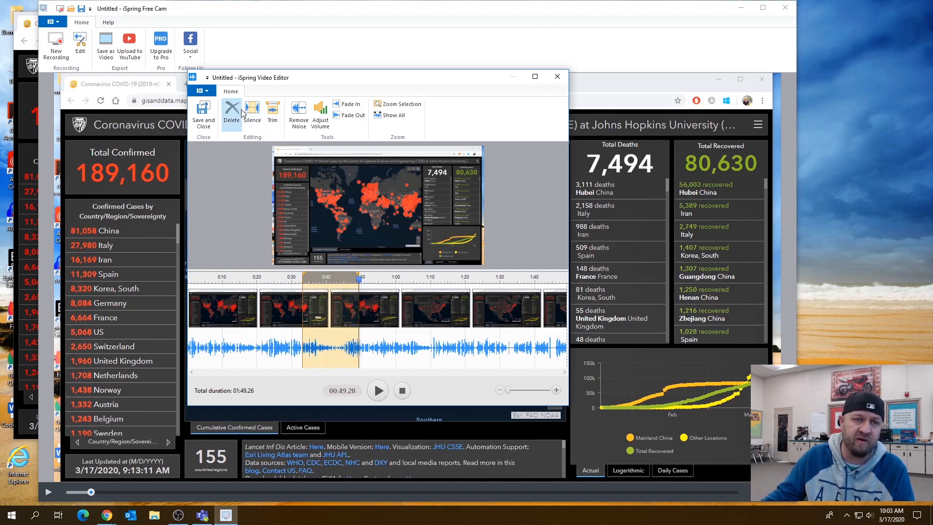
mouse_move(320, 113)
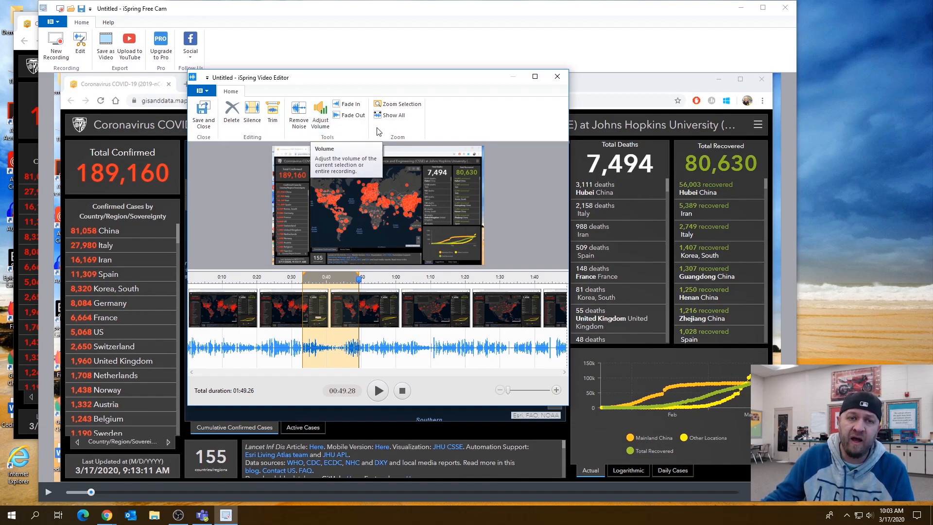
mouse_move(325, 80)
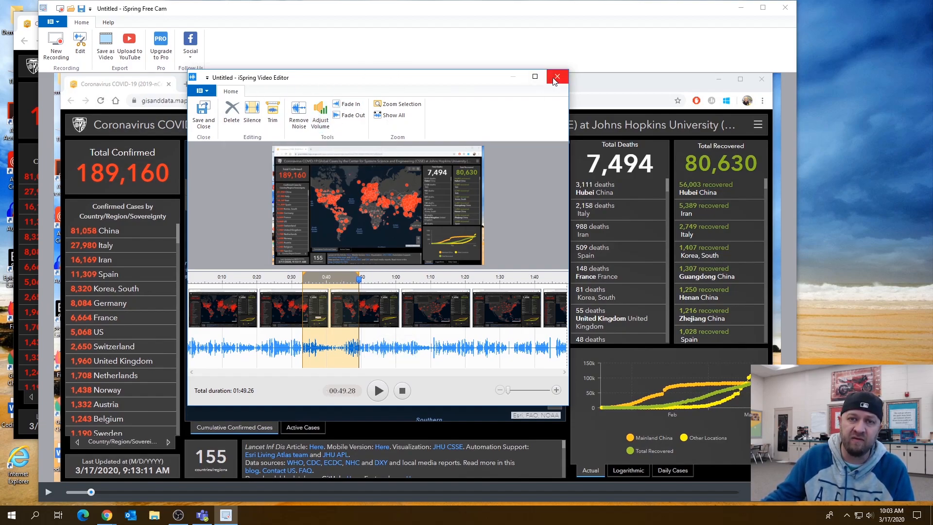
Step: Close the iSpring Video Editor window using its X button
click(555, 77)
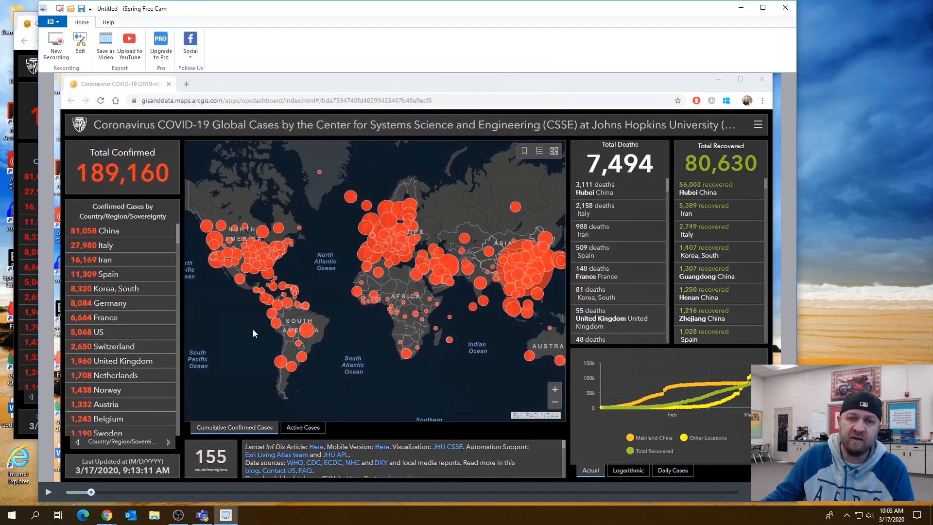
mouse_move(285, 305)
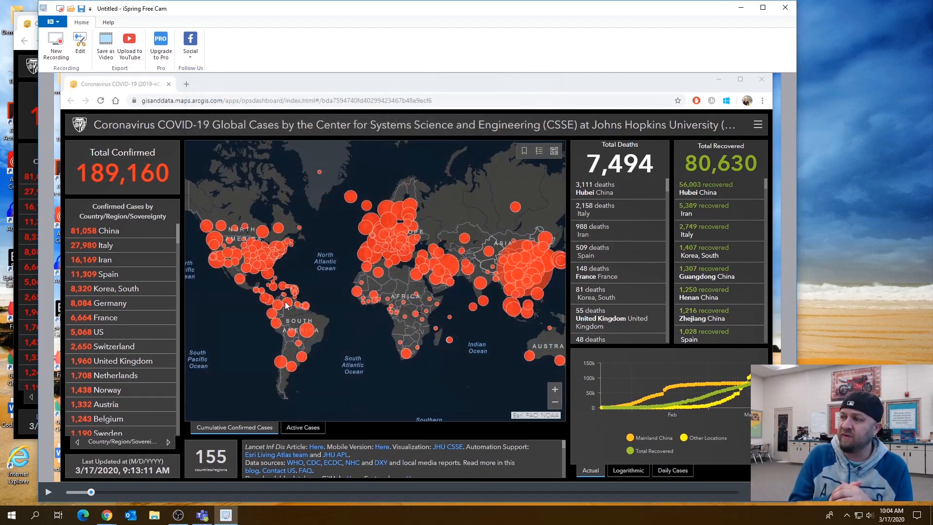